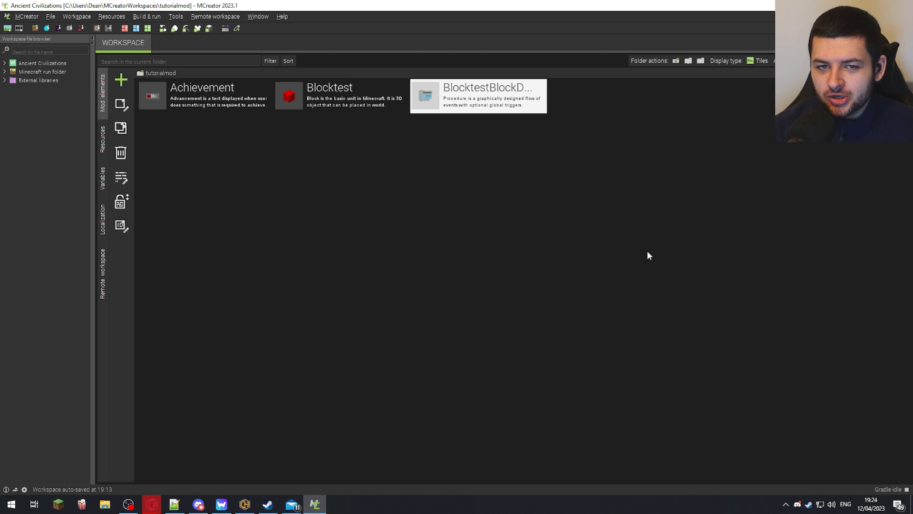
- Add a new Creative tab mod element, keeping the default name CreativeTab
{"action": "left_click", "coordinate": [121, 80]}
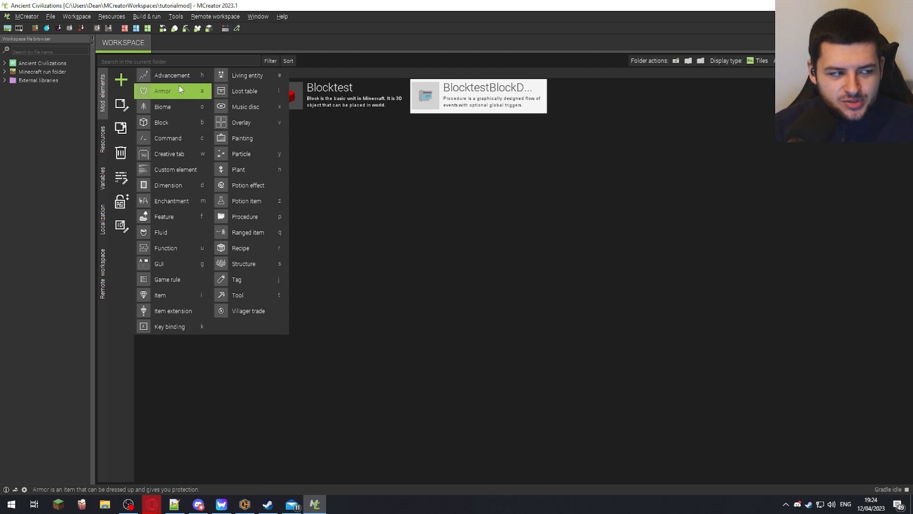
{"action": "mouse_move", "coordinate": [162, 91]}
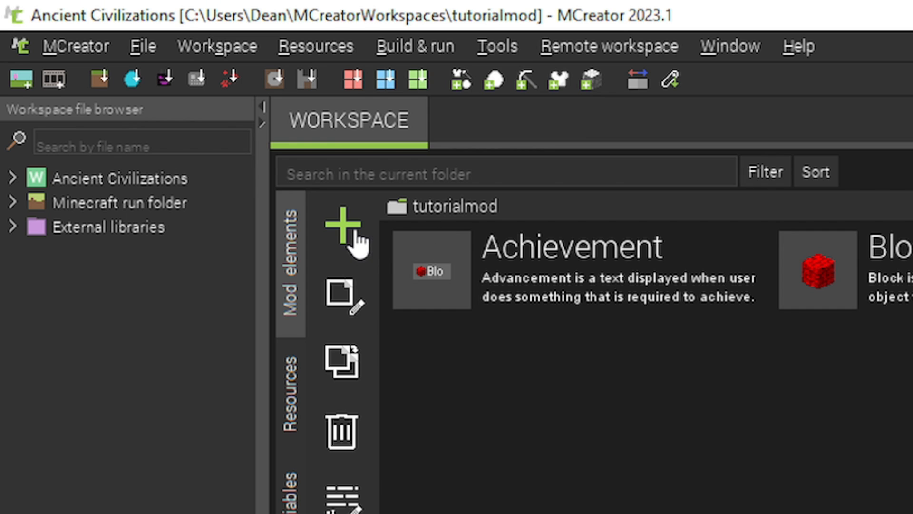
{"action": "left_click", "coordinate": [344, 223]}
{"action": "type", "text": "CreativeTab"}
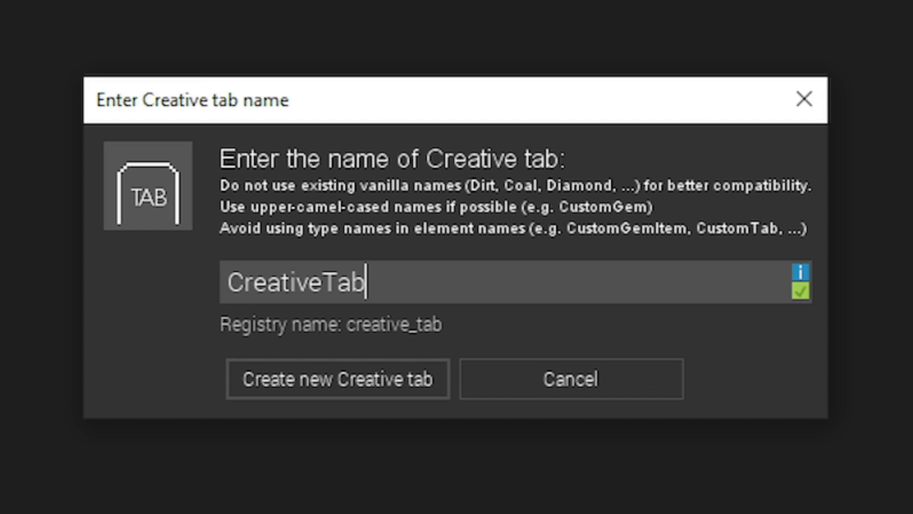
{"action": "left_click", "coordinate": [336, 379]}
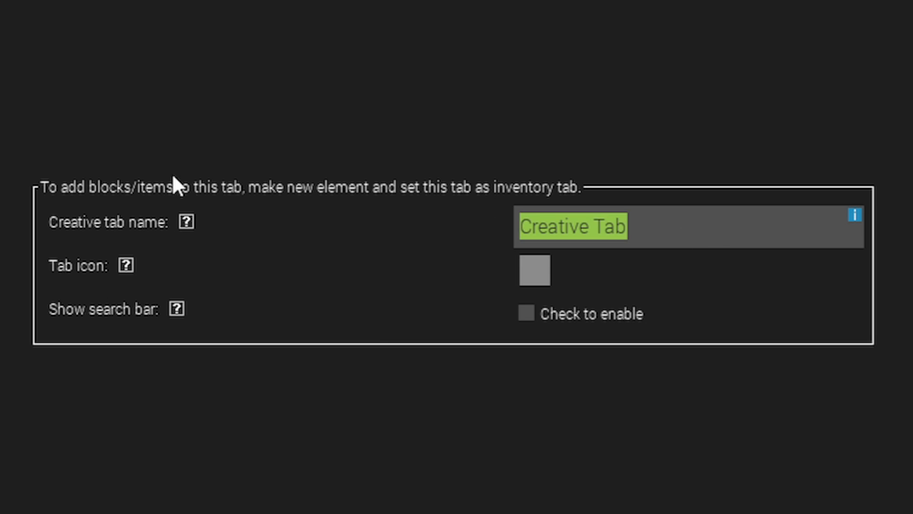
- Name the tab 'Ancient Civilizations', briefly trying a ' - Weapons' suffix
{"action": "type", "text": "Ancient Civiliza"}
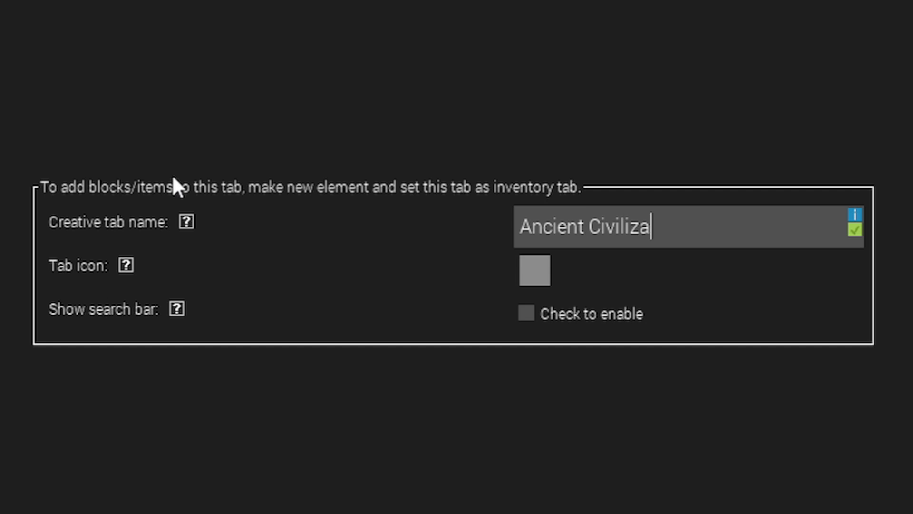
{"action": "type", "text": "tions"}
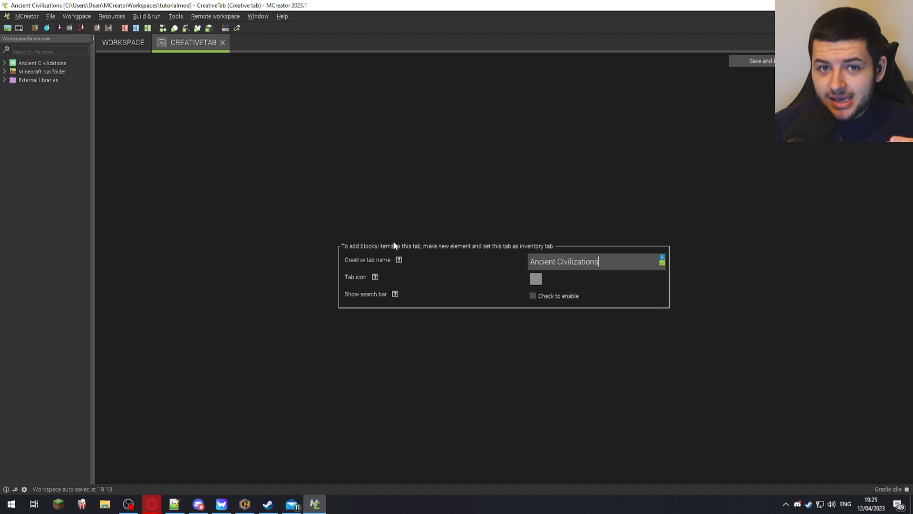
{"action": "mouse_move", "coordinate": [563, 193]}
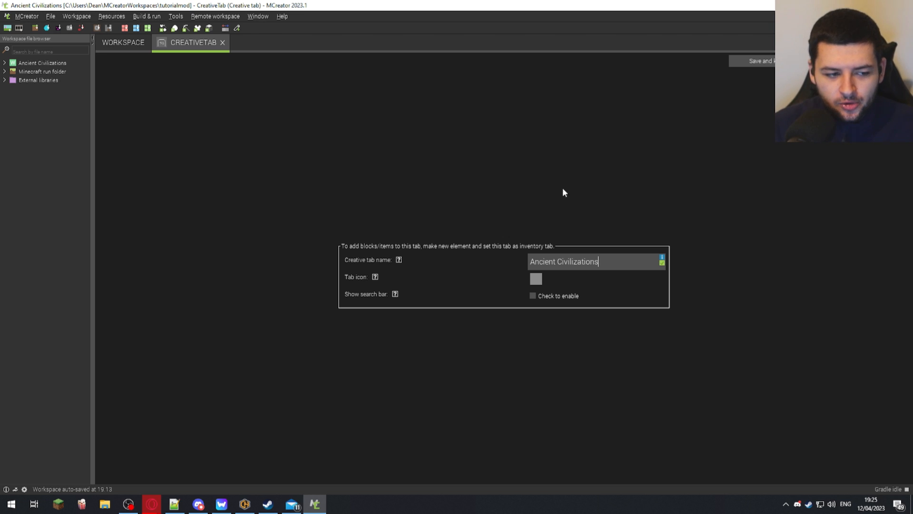
{"action": "type", "text": "-"}
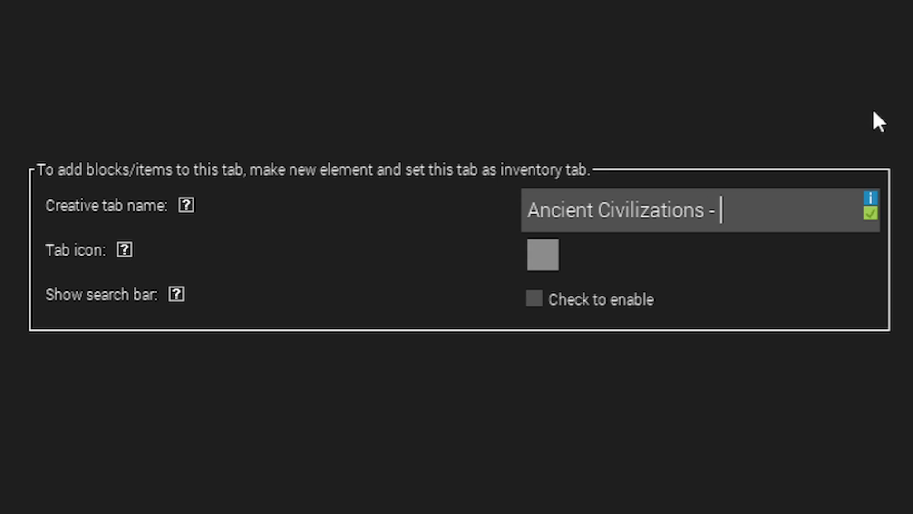
{"action": "type", "text": "Weapons"}
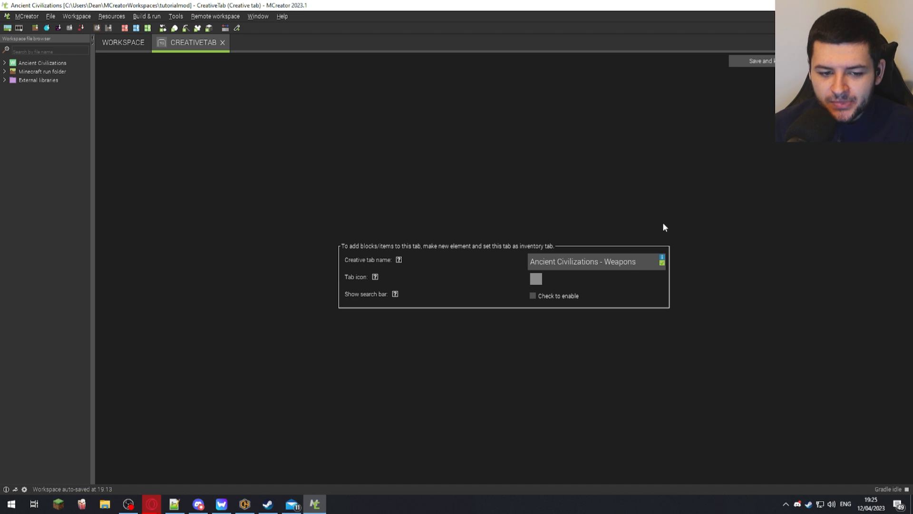
{"action": "left_click", "coordinate": [583, 261]}
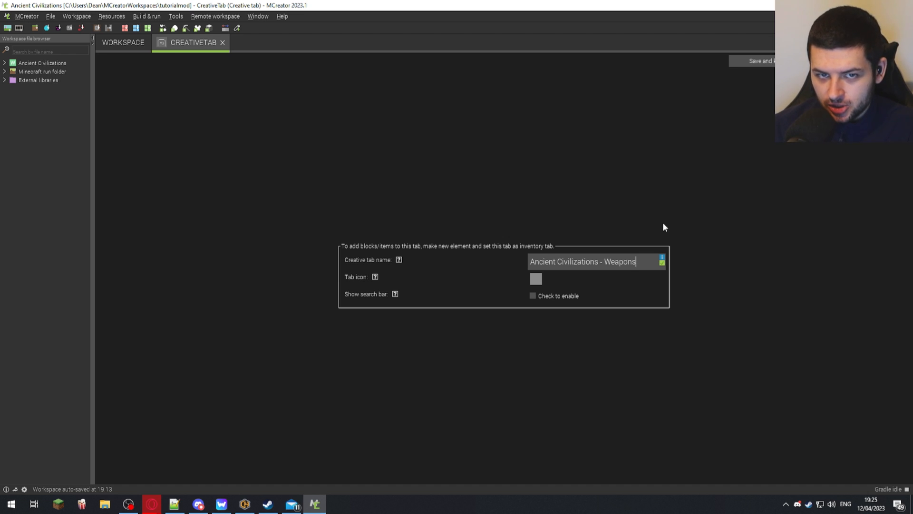
{"action": "mouse_move", "coordinate": [650, 235]}
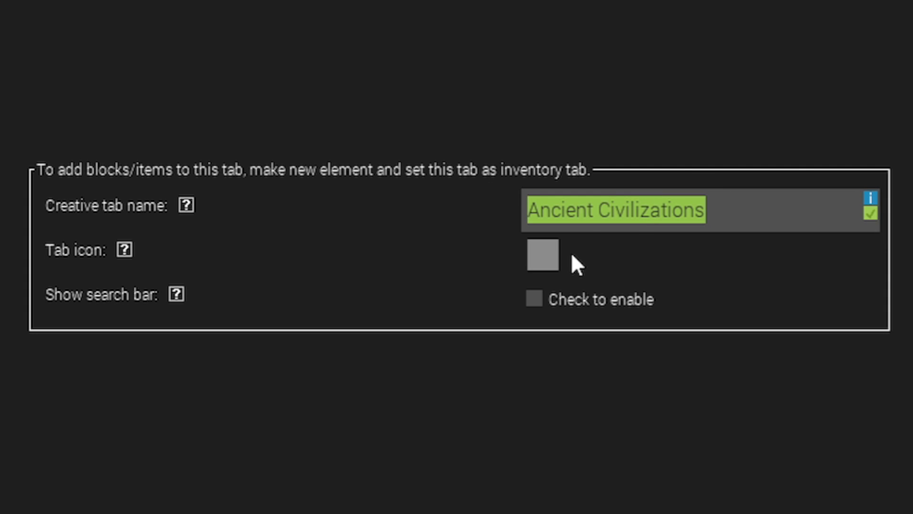
- Set the tab icon to Blocktest first, then replace it with Chiseled Sandstone
{"action": "left_click", "coordinate": [544, 255]}
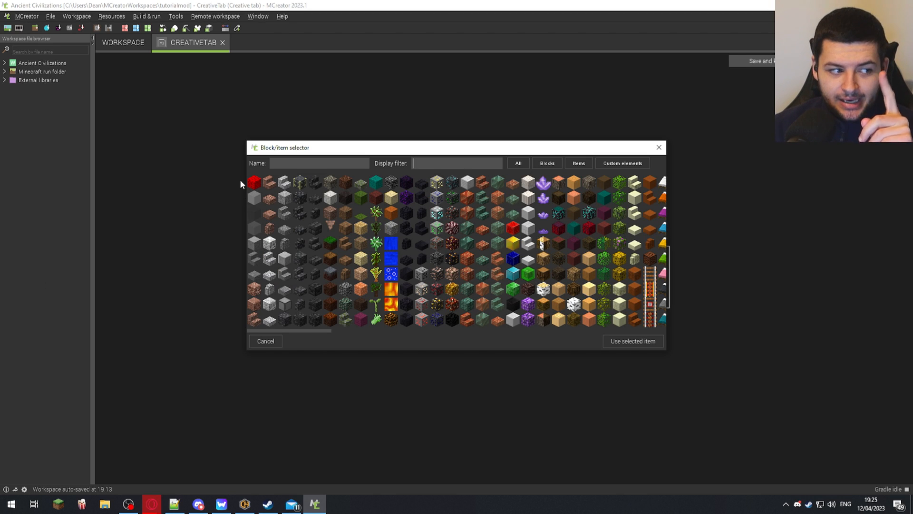
{"action": "left_click", "coordinate": [255, 183]}
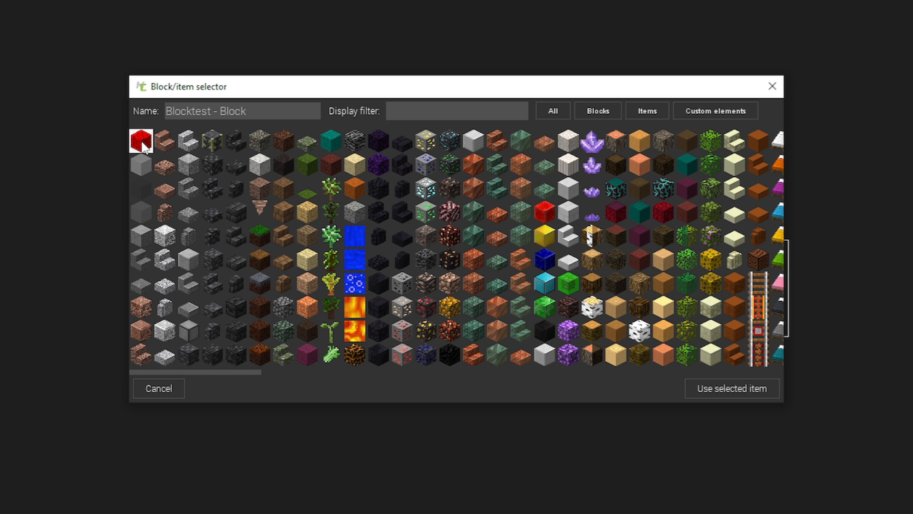
{"action": "mouse_move", "coordinate": [142, 144]}
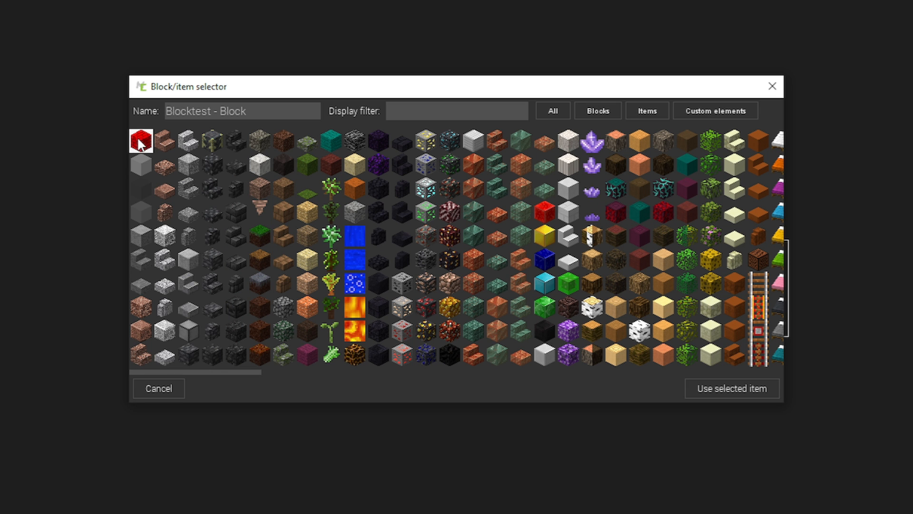
{"action": "left_click", "coordinate": [731, 388]}
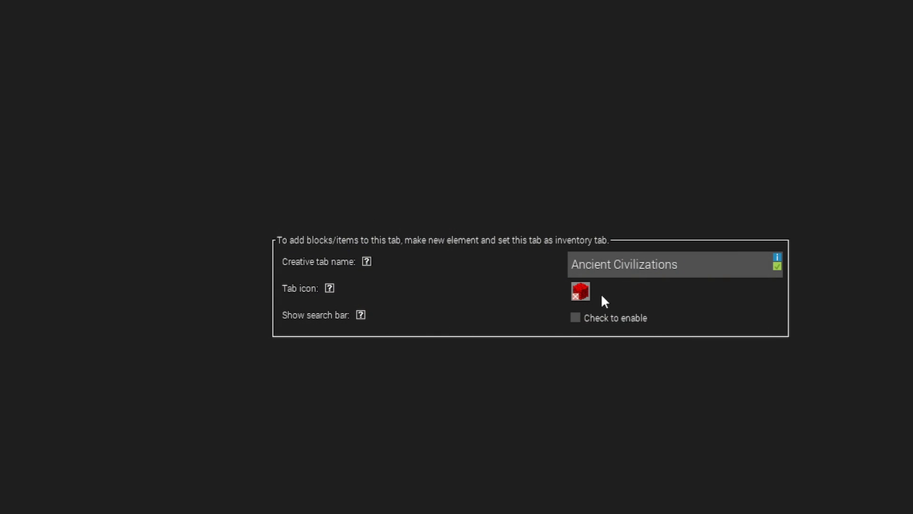
{"action": "left_click", "coordinate": [579, 291]}
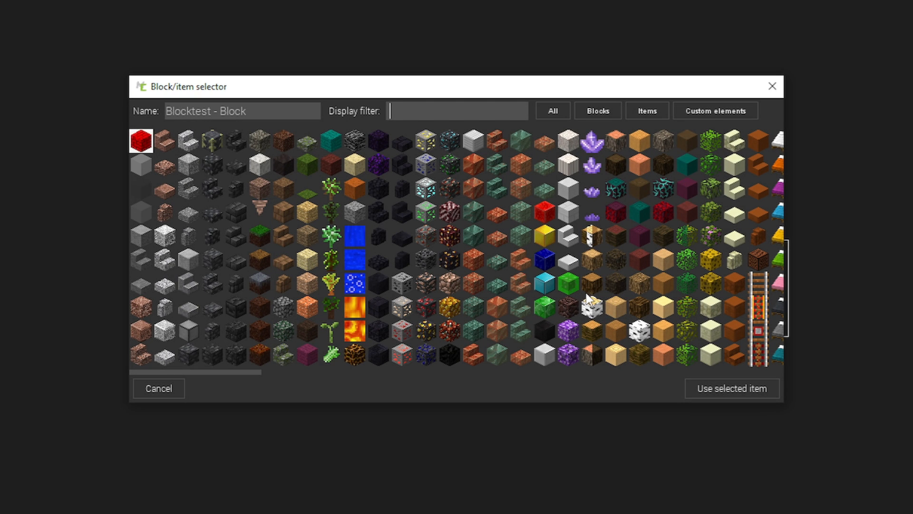
{"action": "left_click", "coordinate": [711, 333]}
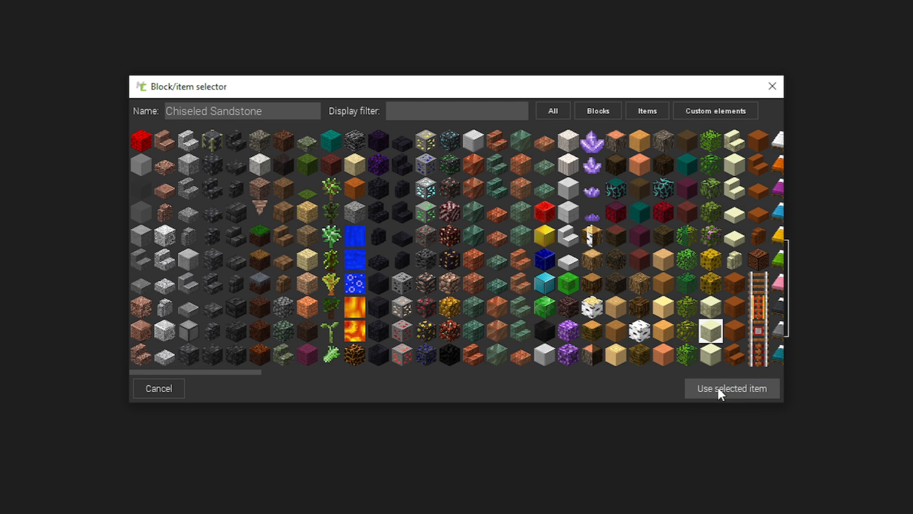
{"action": "left_click", "coordinate": [731, 389]}
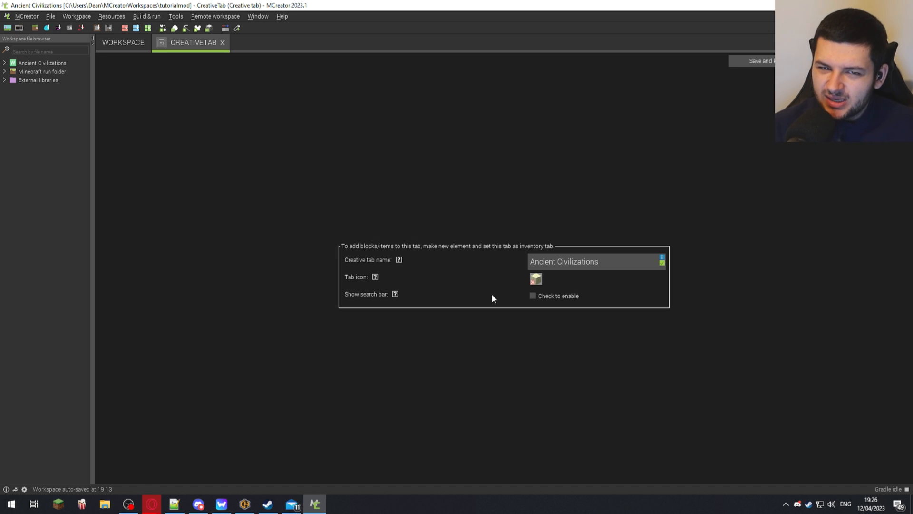
{"action": "mouse_move", "coordinate": [530, 305]}
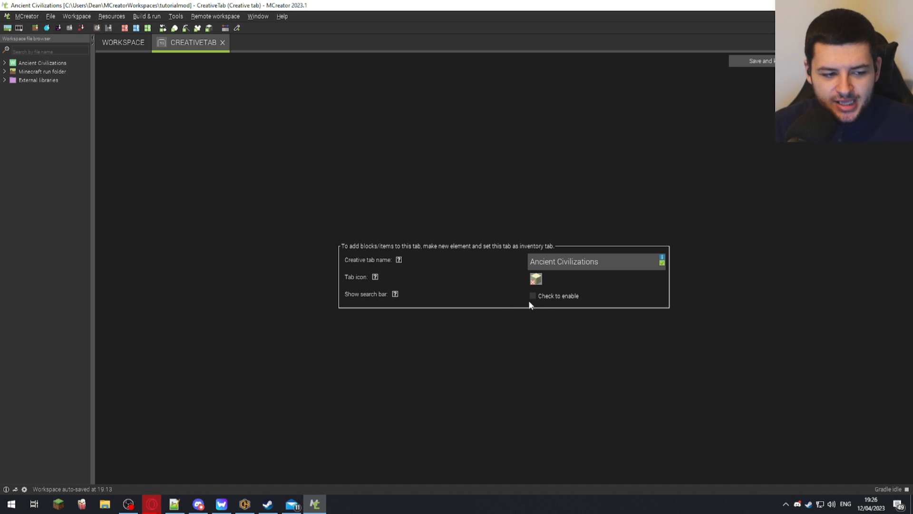
- Enable Show search bar and save CreativeTab back to the workspace
{"action": "left_click", "coordinate": [532, 296]}
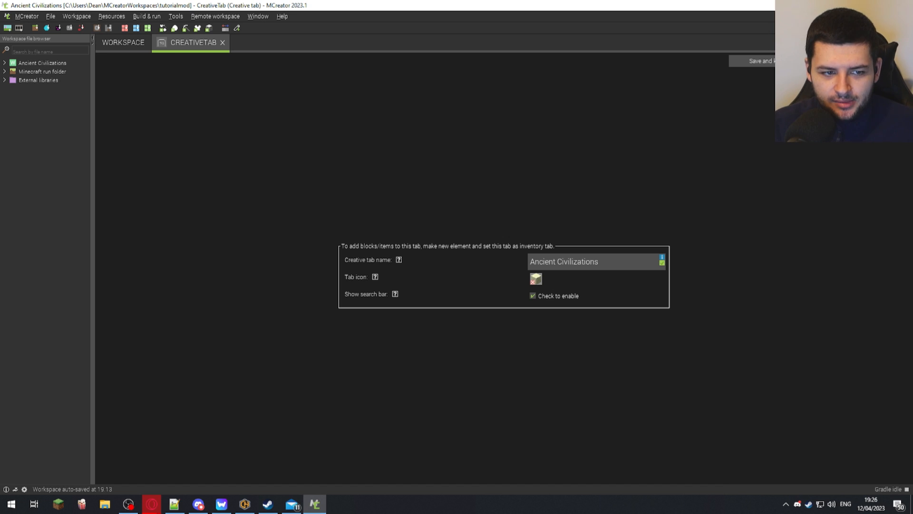
{"action": "left_click", "coordinate": [223, 41]}
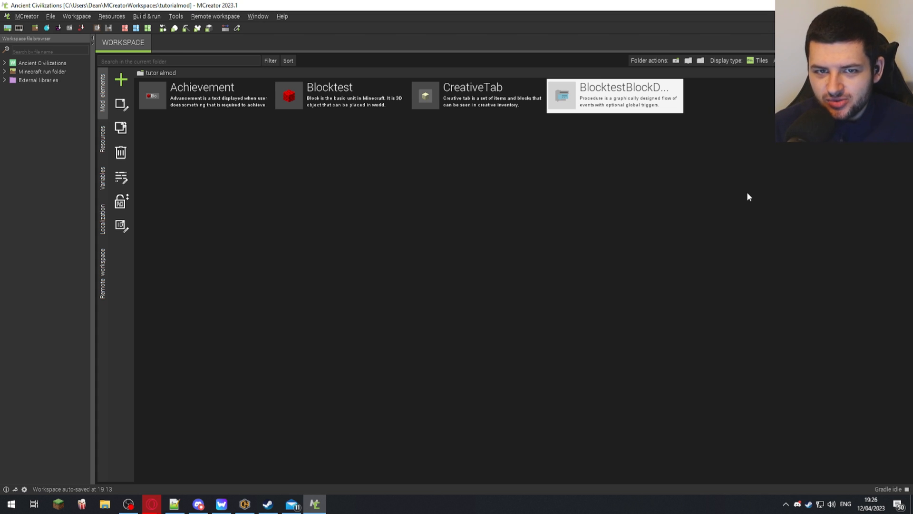
- Open the Blocktest block editor on its general Properties page
{"action": "left_click", "coordinate": [329, 96]}
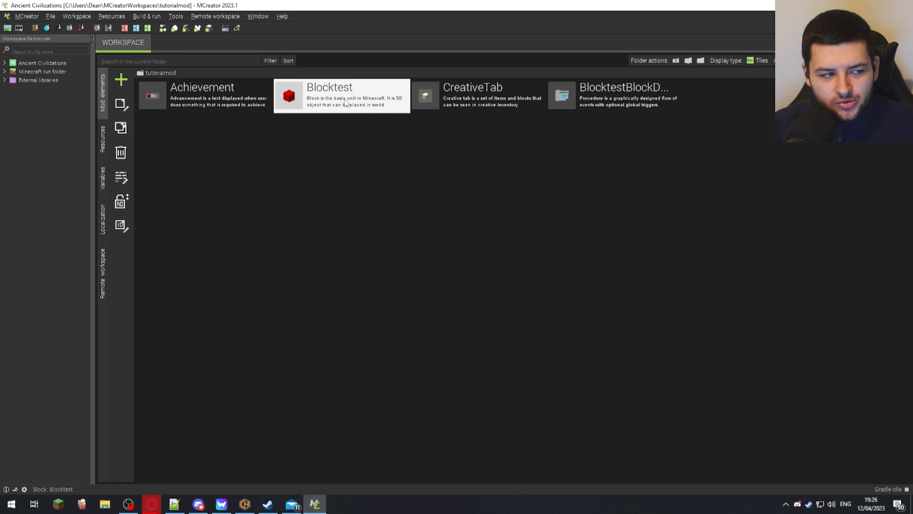
{"action": "mouse_move", "coordinate": [328, 88]}
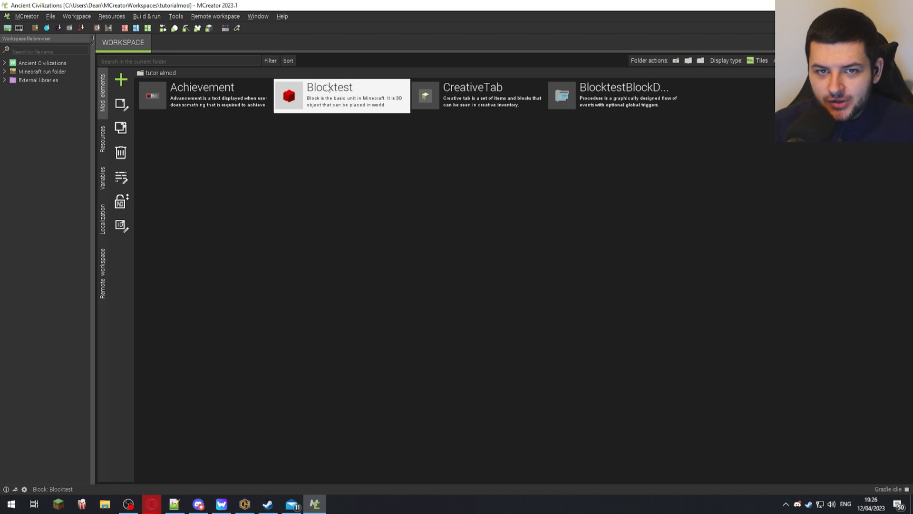
{"action": "double_click", "coordinate": [329, 95]}
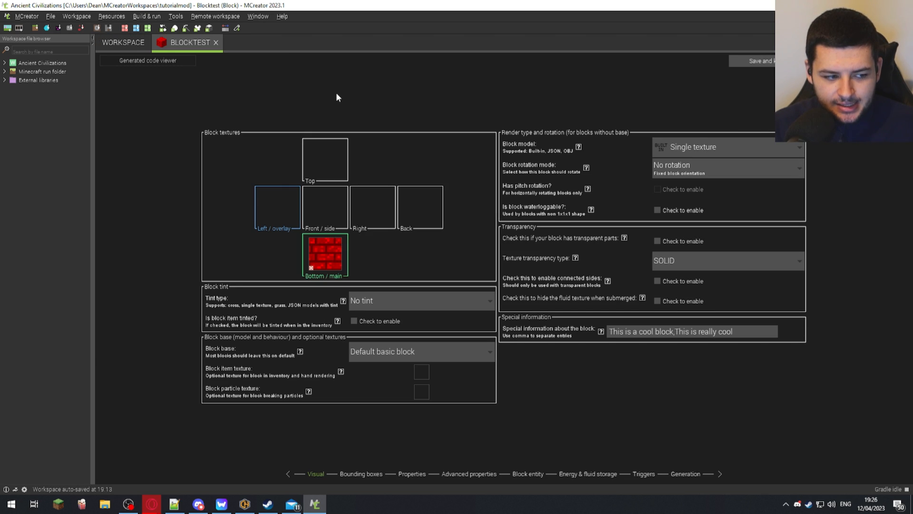
{"action": "mouse_move", "coordinate": [368, 468]}
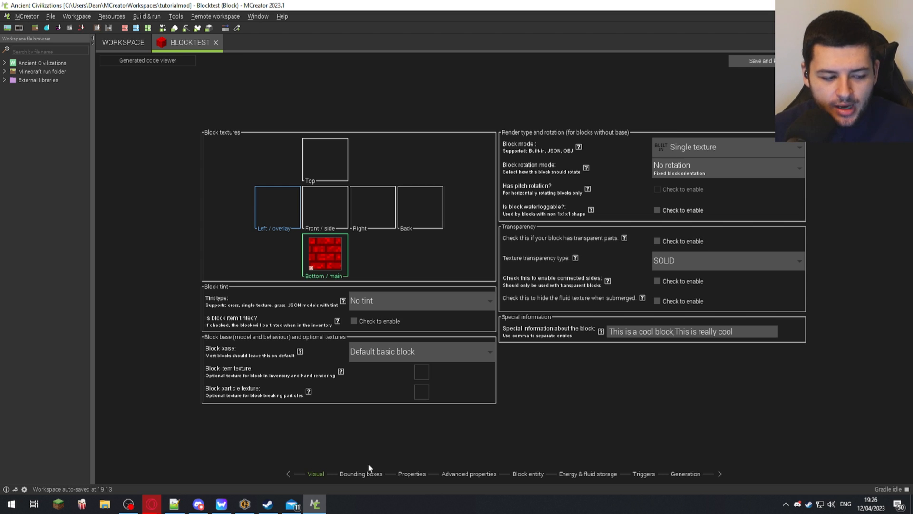
{"action": "left_click", "coordinate": [412, 474]}
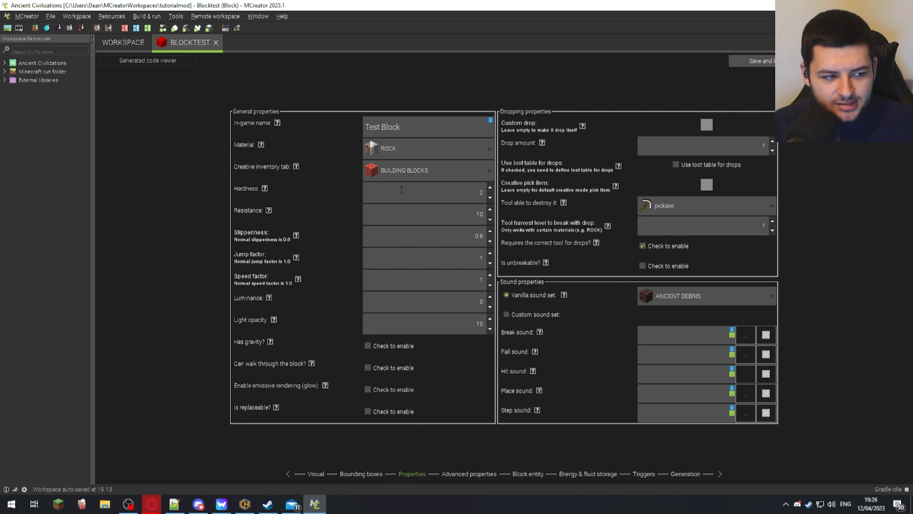
{"action": "mouse_move", "coordinate": [294, 169]}
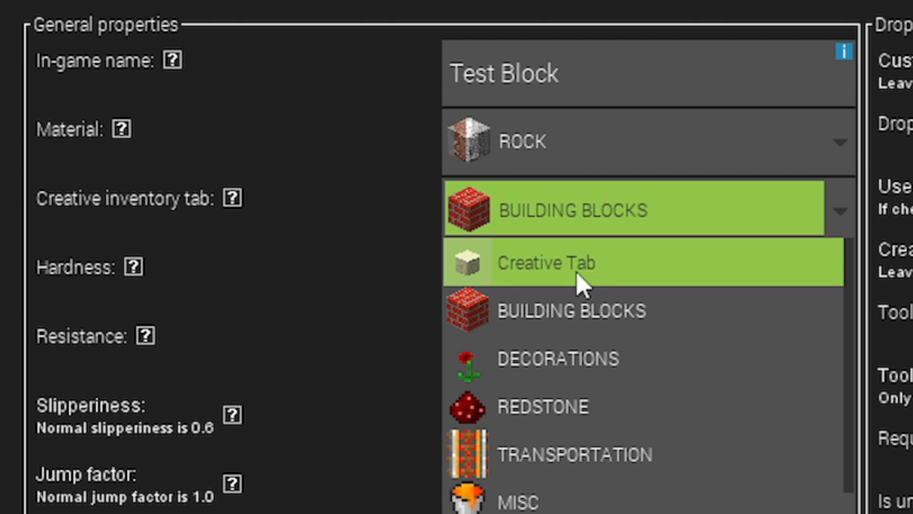
{"action": "mouse_move", "coordinate": [588, 221]}
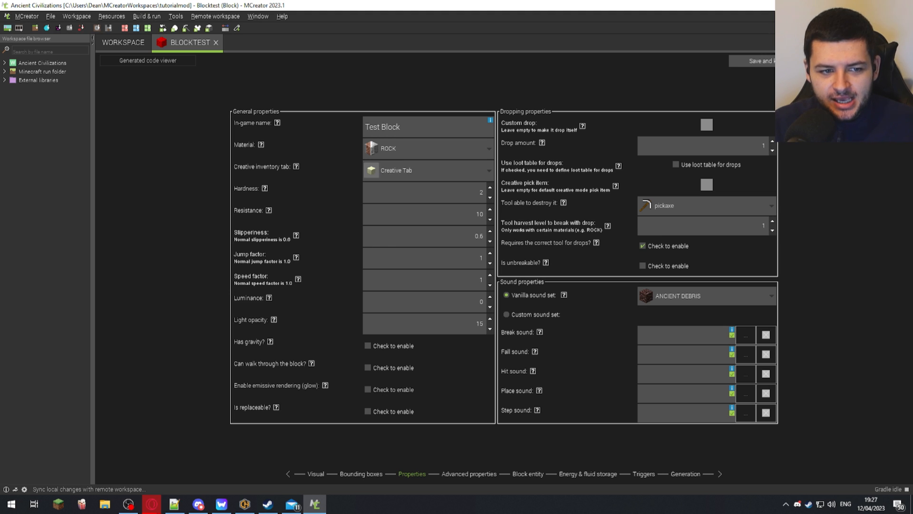
- Save Blocktest with Creative Tab as its inventory tab and run the client into the creative inventory
{"action": "left_click", "coordinate": [216, 42]}
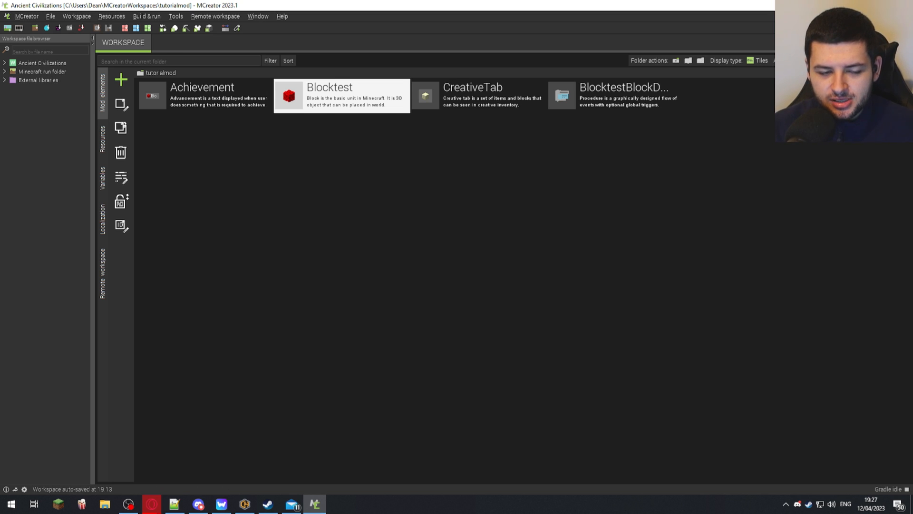
{"action": "left_click", "coordinate": [613, 95]}
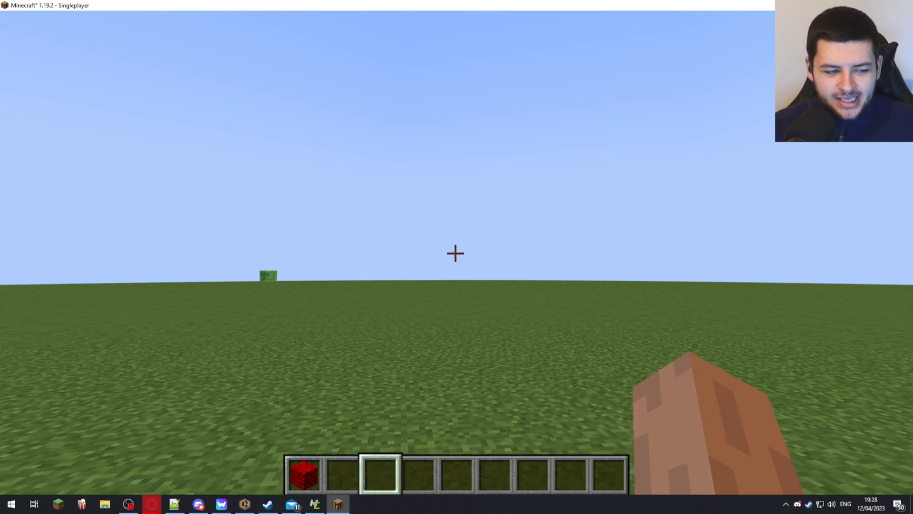
{"action": "key", "text": "e"}
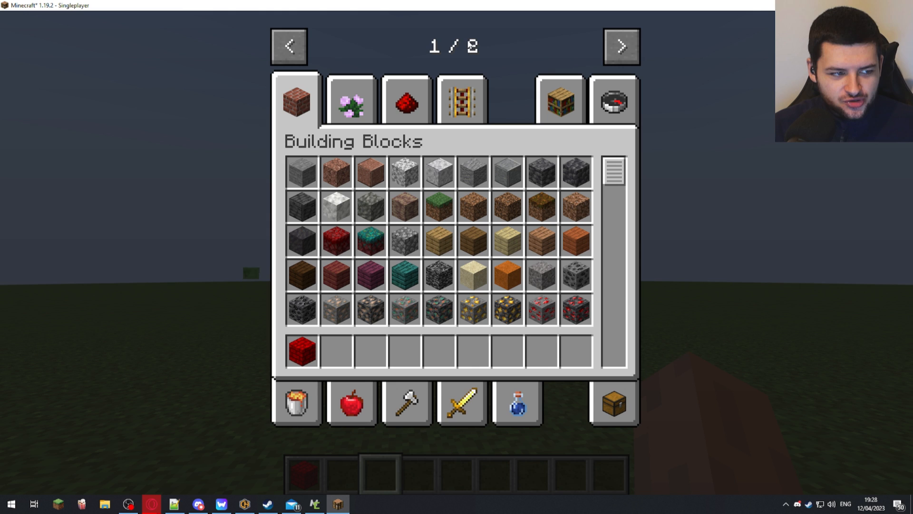
- Browse to the Ancient Civilizations tab, put Test Block in the hotbar, and search 'testblo'
{"action": "left_click", "coordinate": [620, 46]}
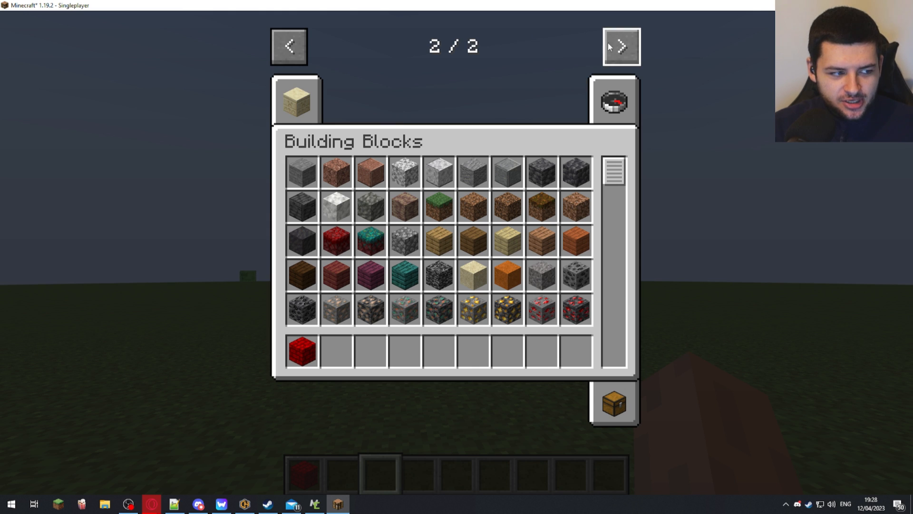
{"action": "mouse_move", "coordinate": [297, 104]}
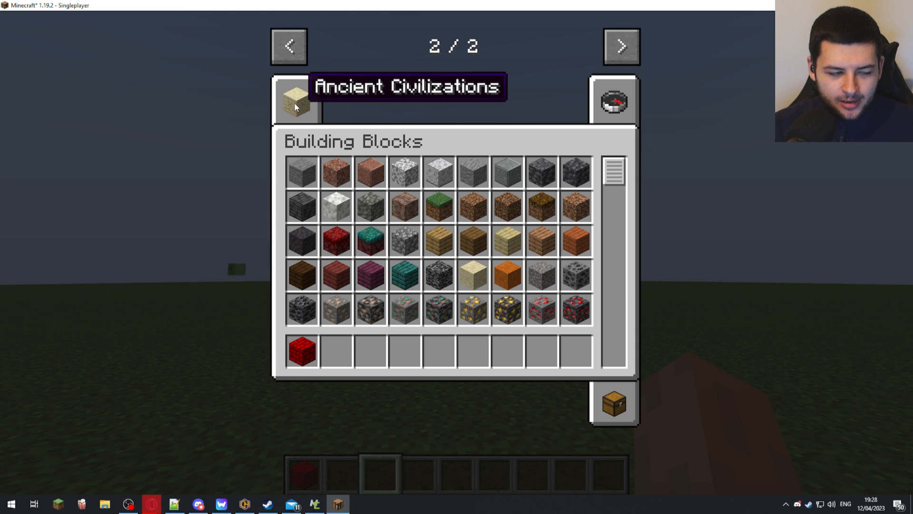
{"action": "left_click", "coordinate": [297, 102]}
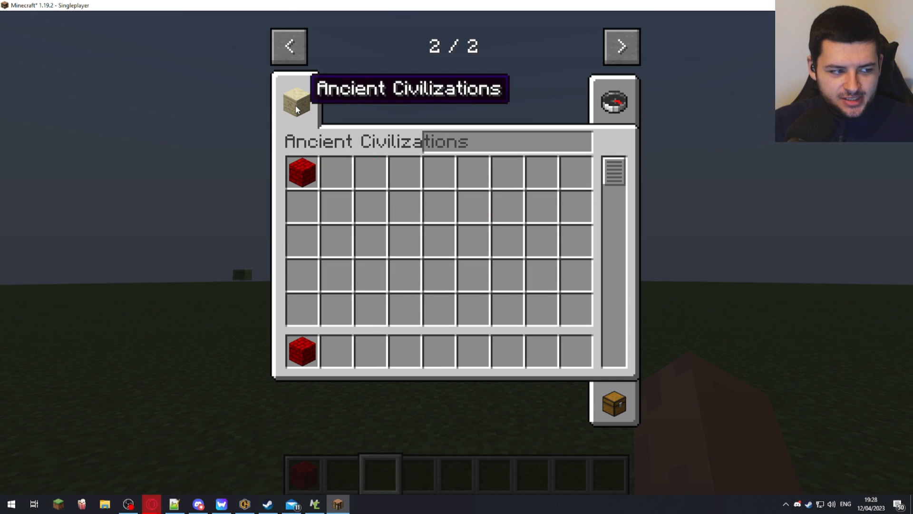
{"action": "mouse_move", "coordinate": [301, 171]}
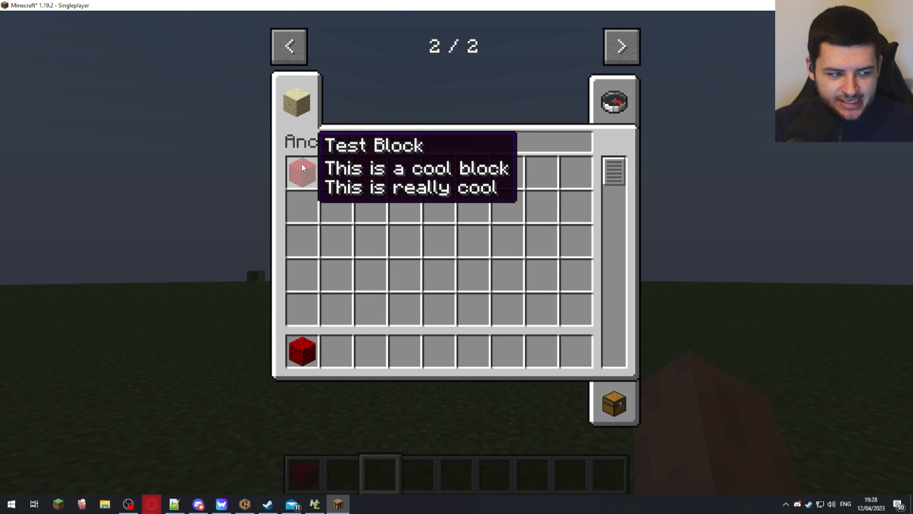
{"action": "left_click", "coordinate": [302, 172]}
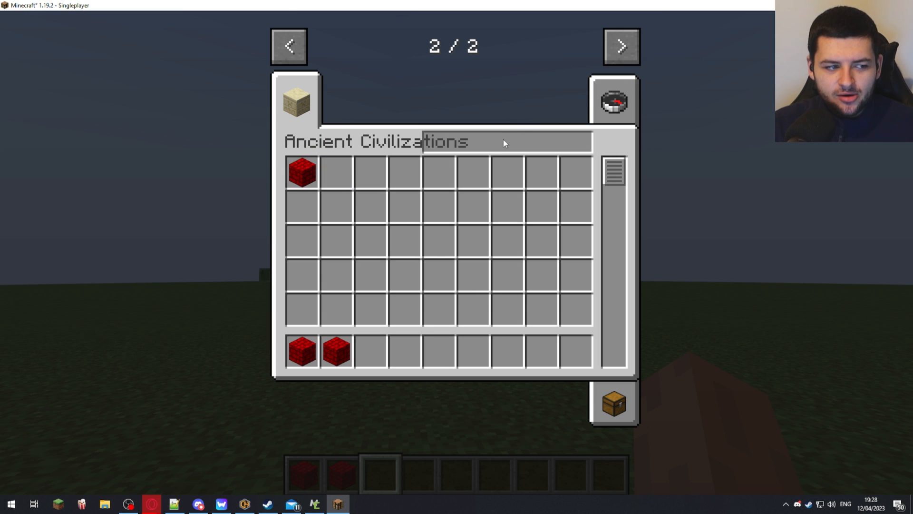
{"action": "mouse_move", "coordinate": [301, 351]}
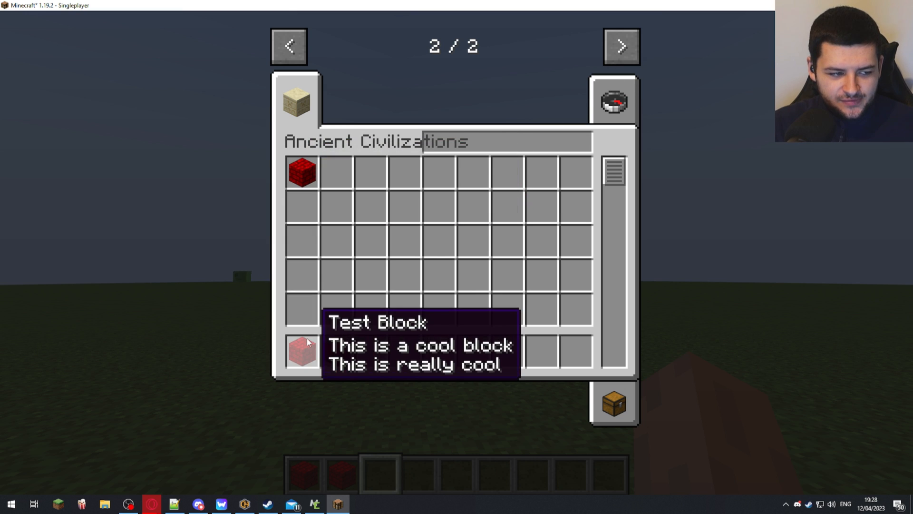
{"action": "left_click", "coordinate": [301, 350]}
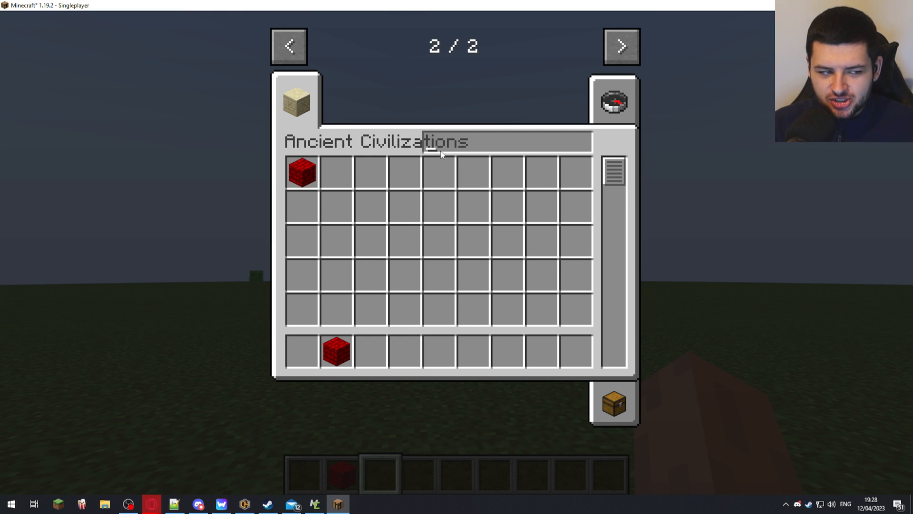
{"action": "mouse_move", "coordinate": [460, 151]}
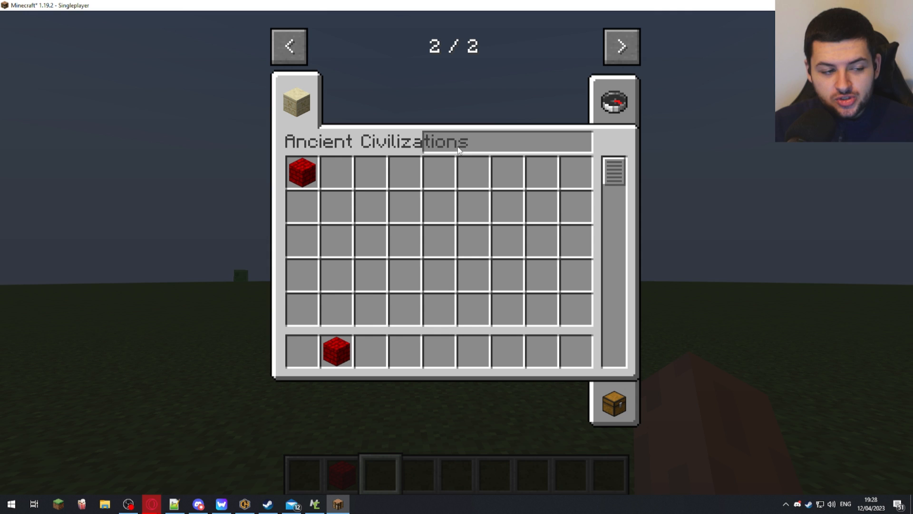
{"action": "mouse_move", "coordinate": [537, 133]}
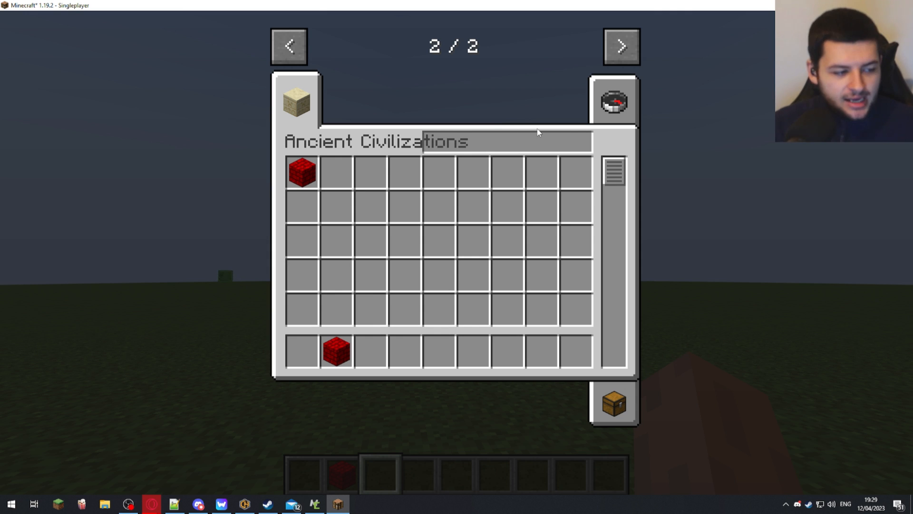
{"action": "mouse_move", "coordinate": [336, 173]}
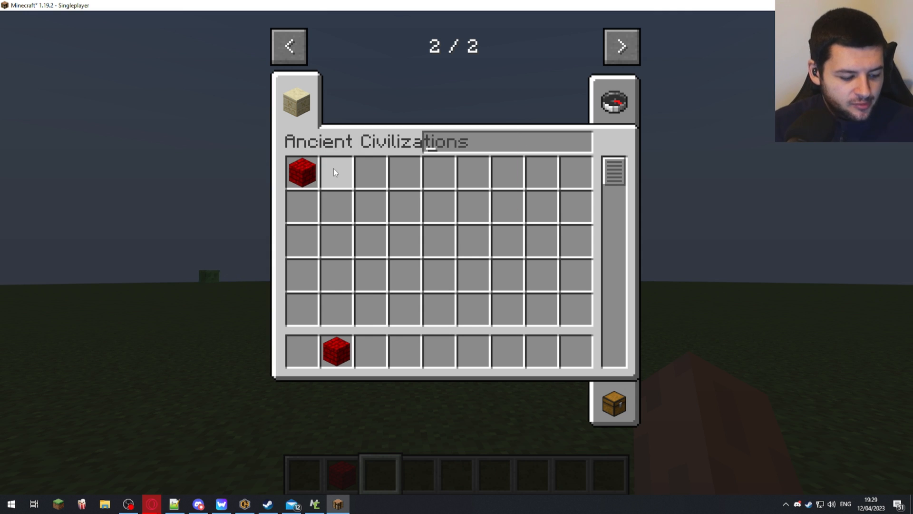
{"action": "type", "text": "testblo"}
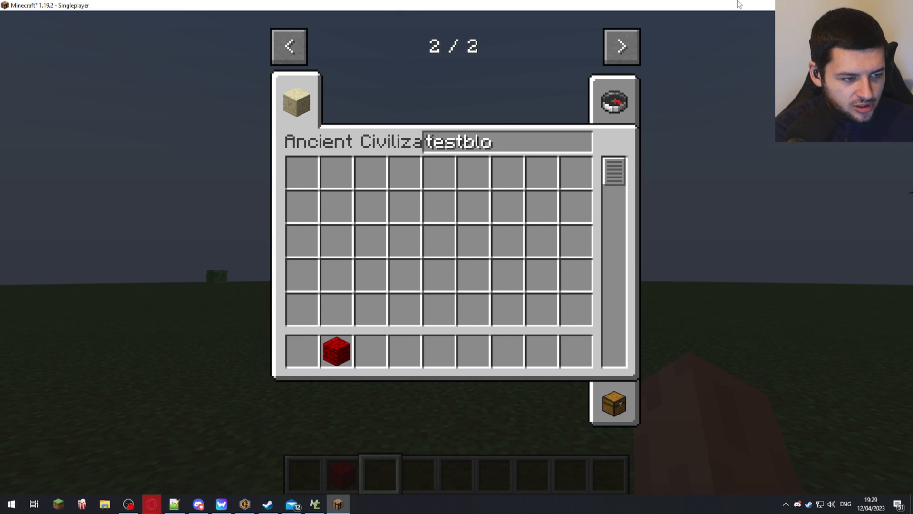